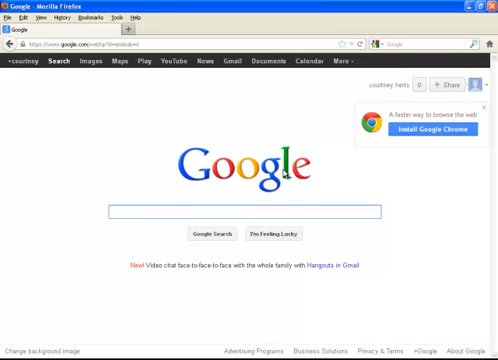
pyautogui.moveTo(133, 221)
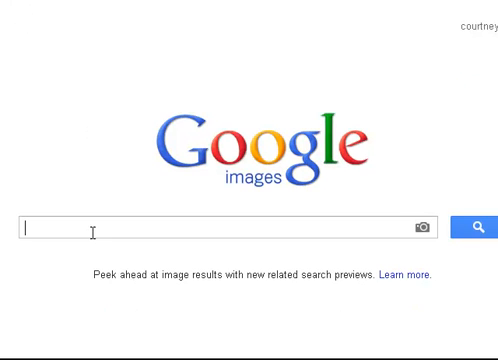
pyautogui.moveTo(95, 228)
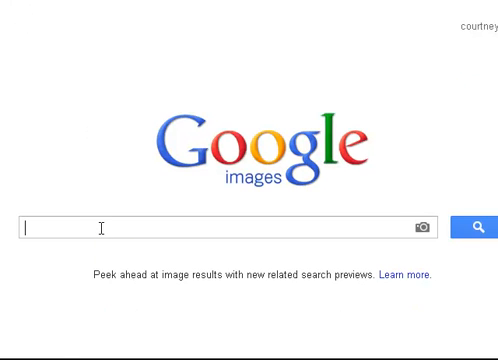
# Search Google Images for 'funny pictures' and scroll to the INCOMING! baby image.
pyautogui.write('funny pictures')
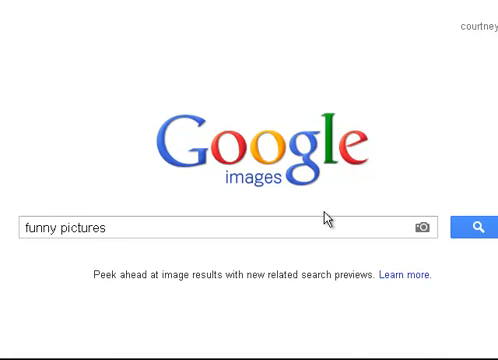
pyautogui.click(473, 225)
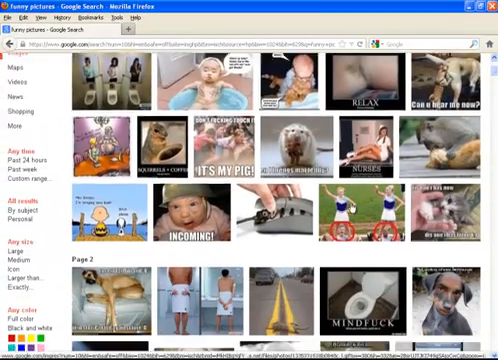
pyautogui.scroll(-3)
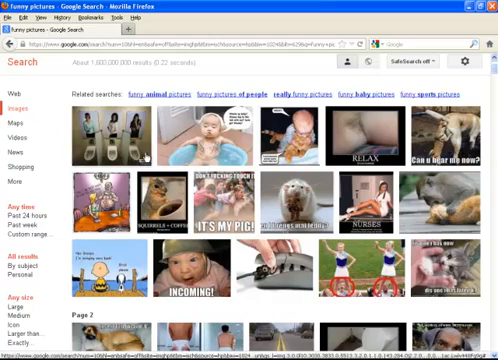
pyautogui.scroll(-3)
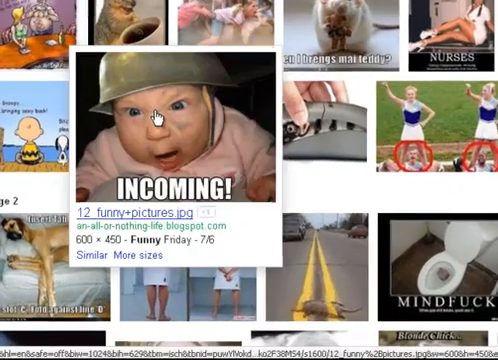
# Save the INCOMING! baby picture as 'zxvb' and close the Downloads window.
pyautogui.rightClick(158, 120)
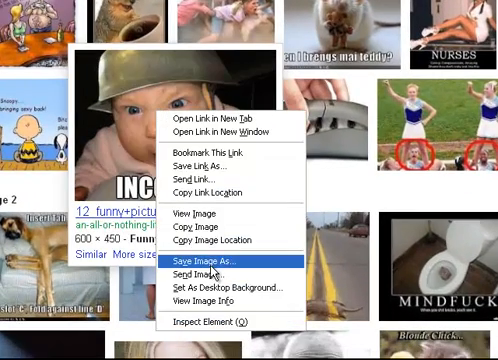
pyautogui.click(217, 260)
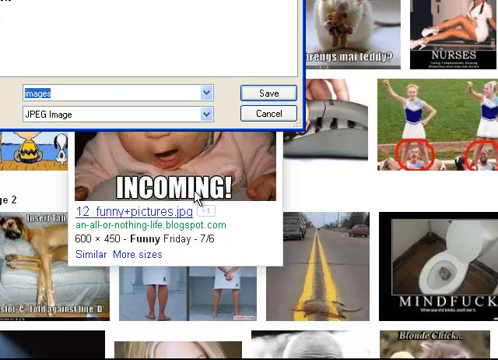
pyautogui.write('a')
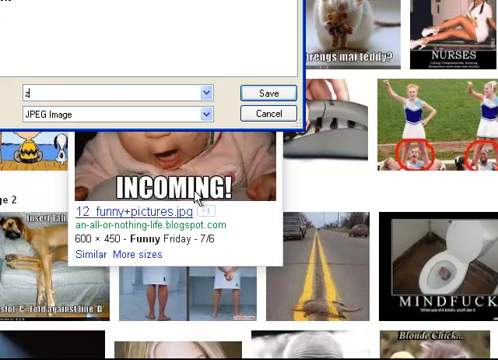
pyautogui.write('zxvb')
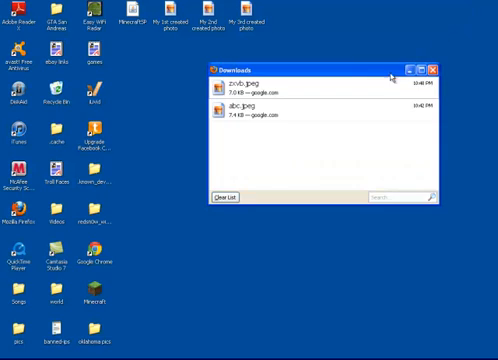
pyautogui.click(280, 84)
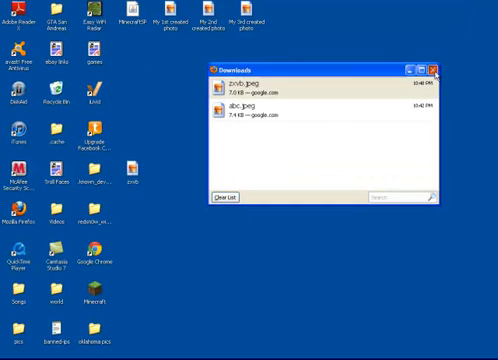
pyautogui.click(434, 65)
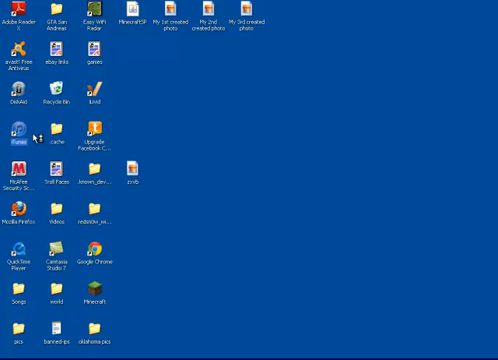
pyautogui.moveTo(308, 172)
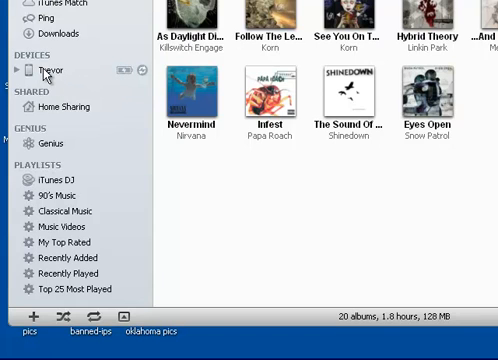
# View the connected iPhone's Photos sync settings, then minimise iTunes.
pyautogui.click(46, 68)
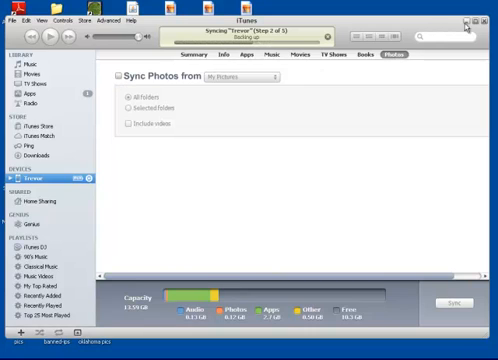
pyautogui.click(476, 12)
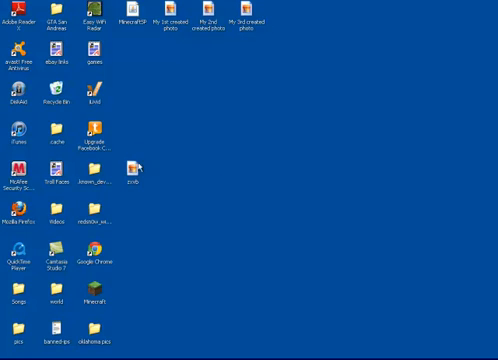
# Create a desktop folder named 'I Phone Photos'.
pyautogui.rightClick(142, 164)
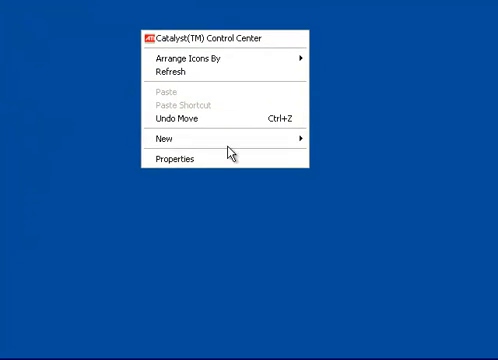
pyautogui.click(160, 139)
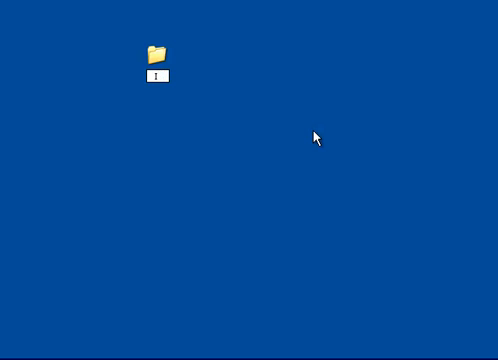
pyautogui.write('Phone')
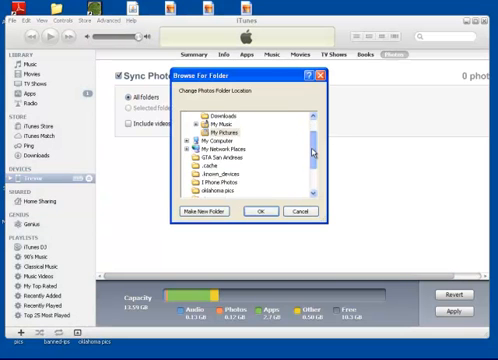
# Pick the 'I Phone Photos' desktop folder in Browse For Folder as the photo sync source.
pyautogui.scroll(-3)
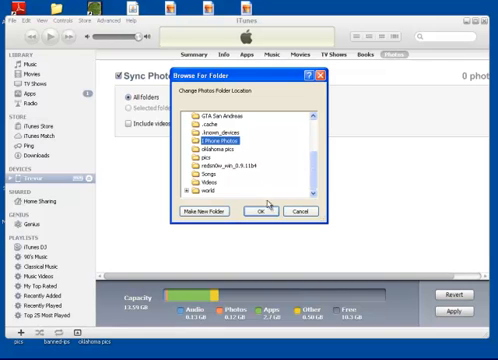
pyautogui.click(264, 211)
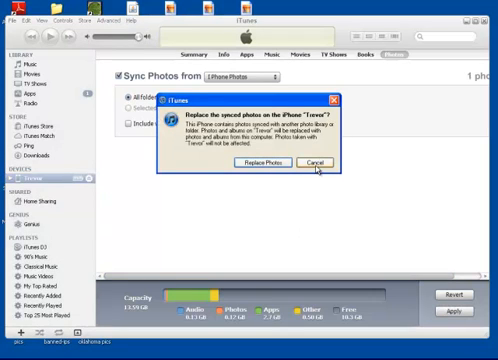
pyautogui.moveTo(320, 166)
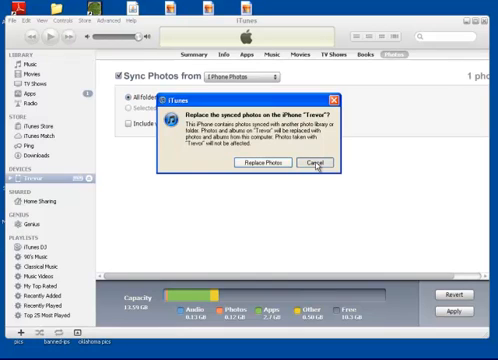
# Cancel the prompt to replace the iPhone's existing synced photos.
pyautogui.click(319, 163)
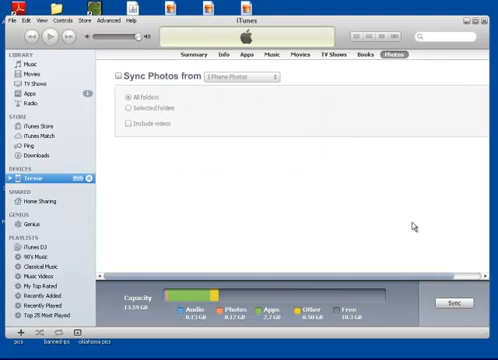
pyautogui.moveTo(38, 118)
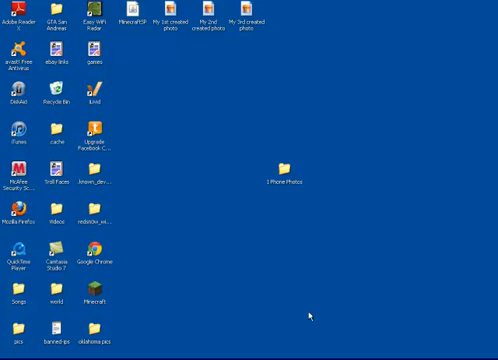
pyautogui.moveTo(185, 165)
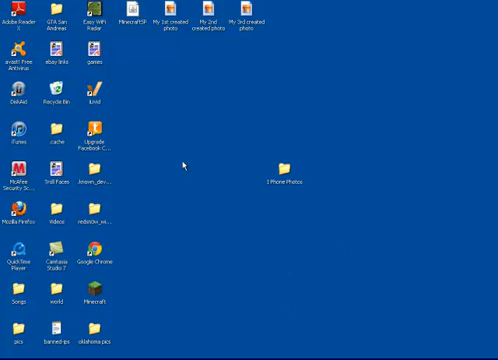
pyautogui.moveTo(257, 152)
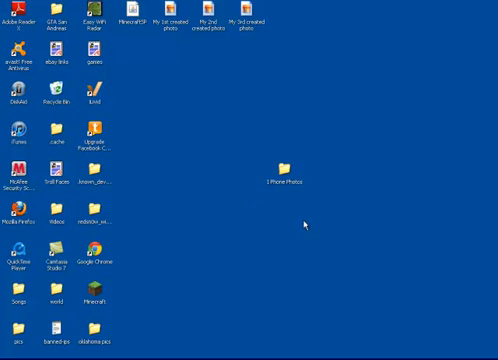
pyautogui.moveTo(279, 132)
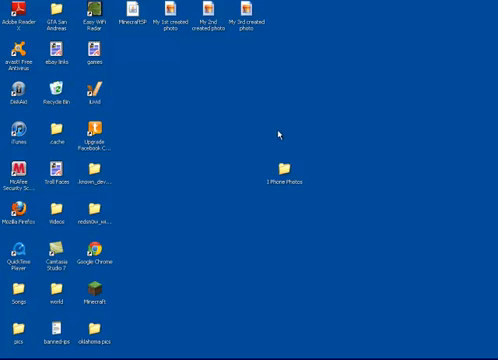